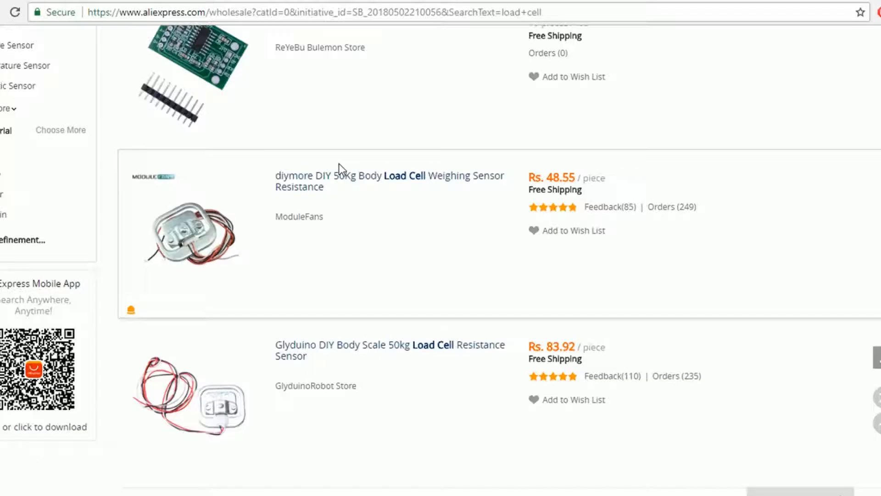
Change calibration_factor from -9665 to -96650, then scroll to the setup instructions
scroll(down, 3)
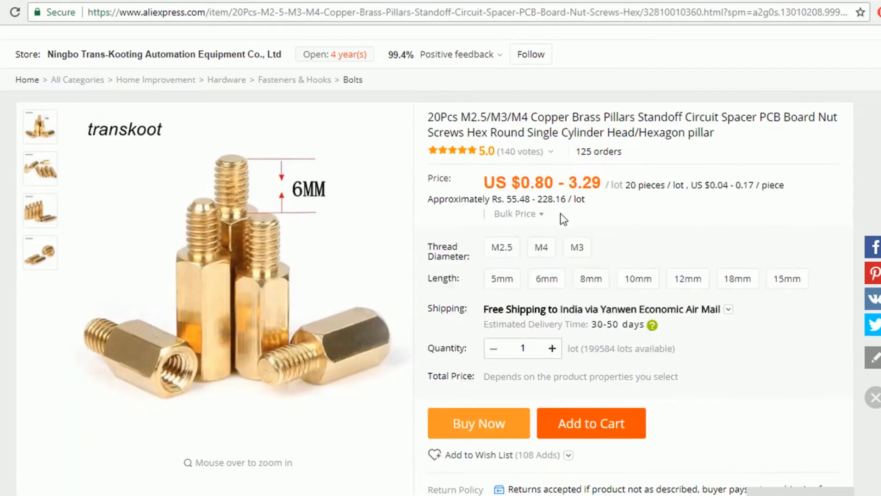
click(687, 278)
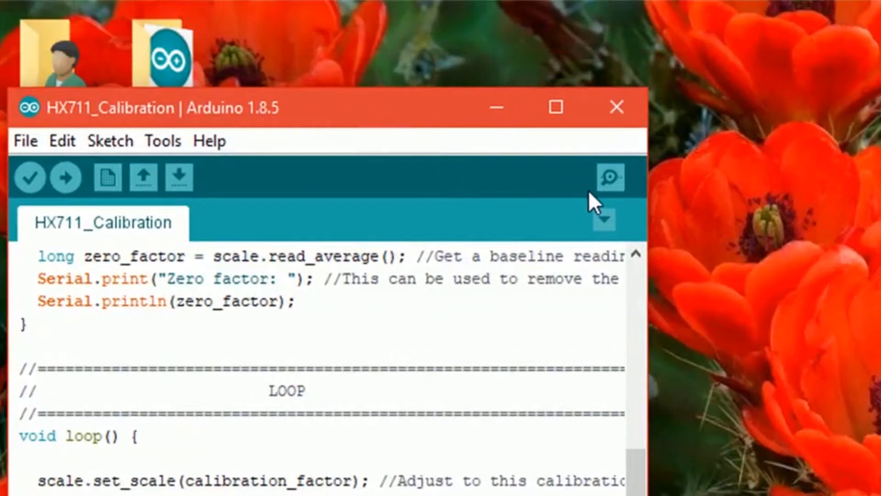
click(611, 178)
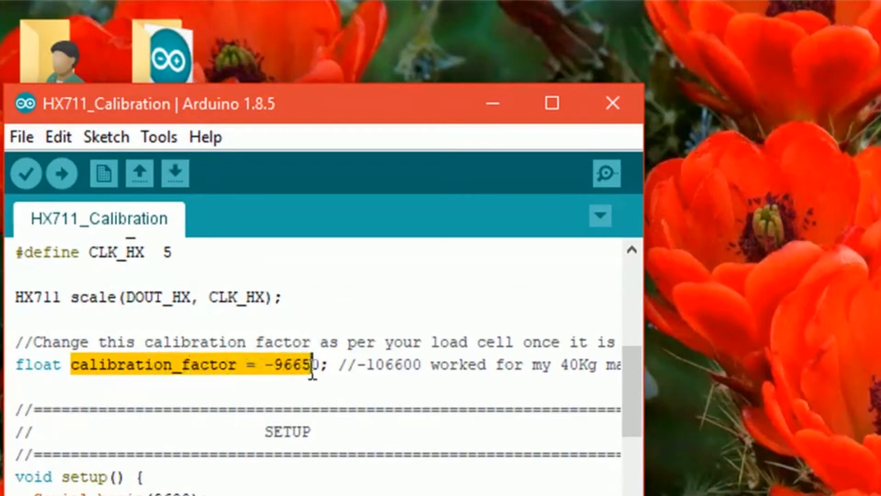
text(0)
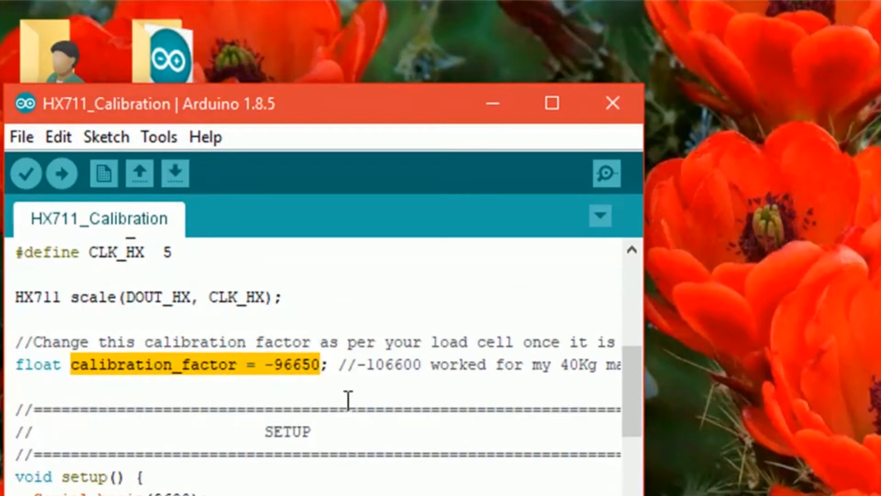
scroll(down, 3)
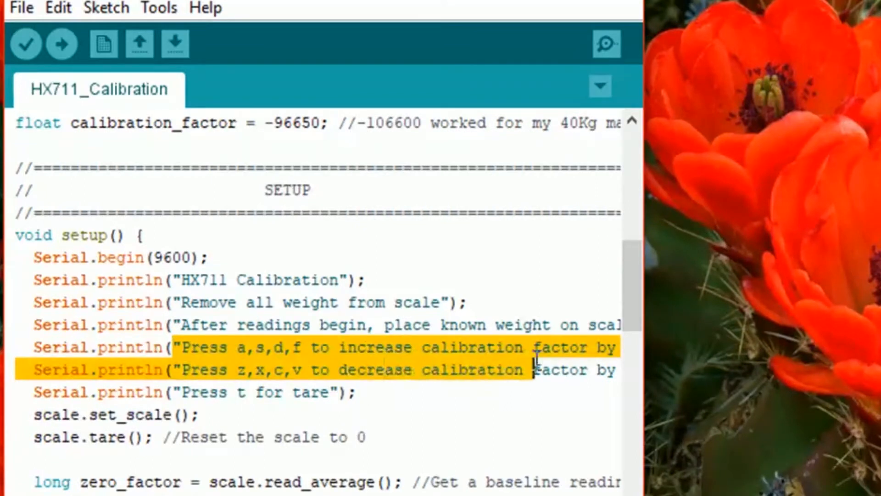
scroll(right, 3)
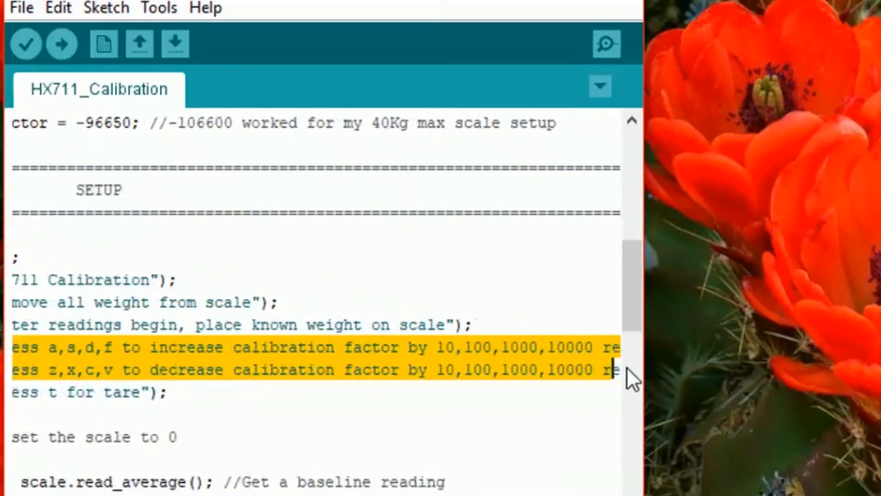
click(606, 44)
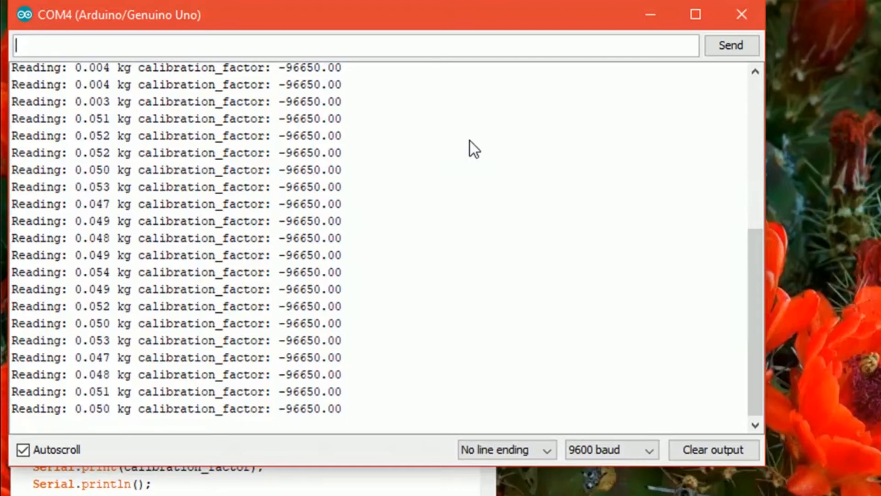
Send 'a' in the serial monitor to raise the calibration factor to -96640
text(a)
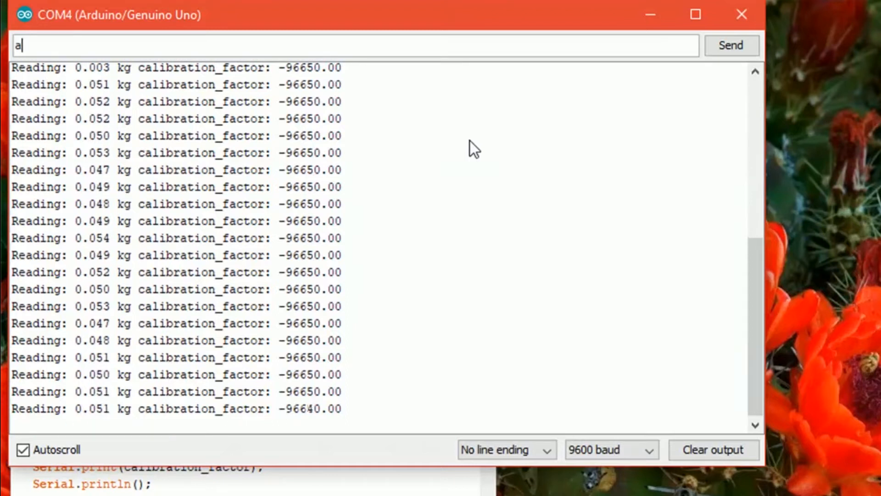